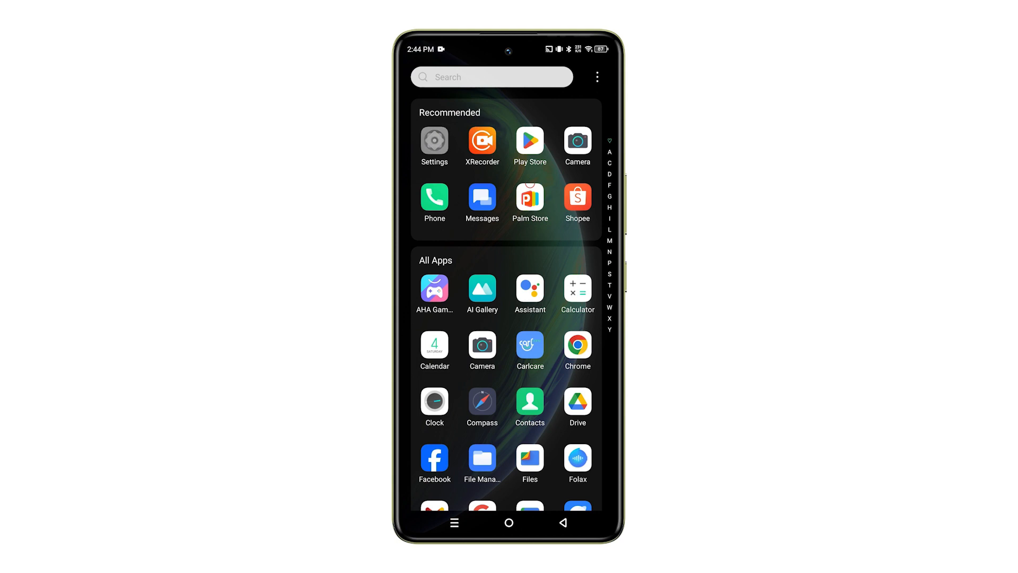
Step: Launch Settings from the app drawer and scroll through its category list down to System
click(434, 141)
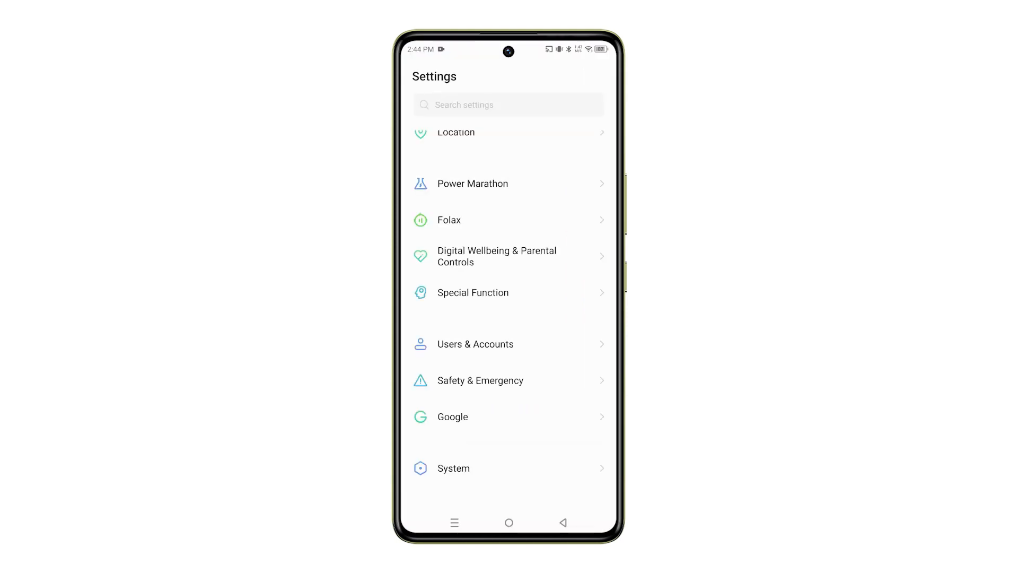
scroll(up, 3)
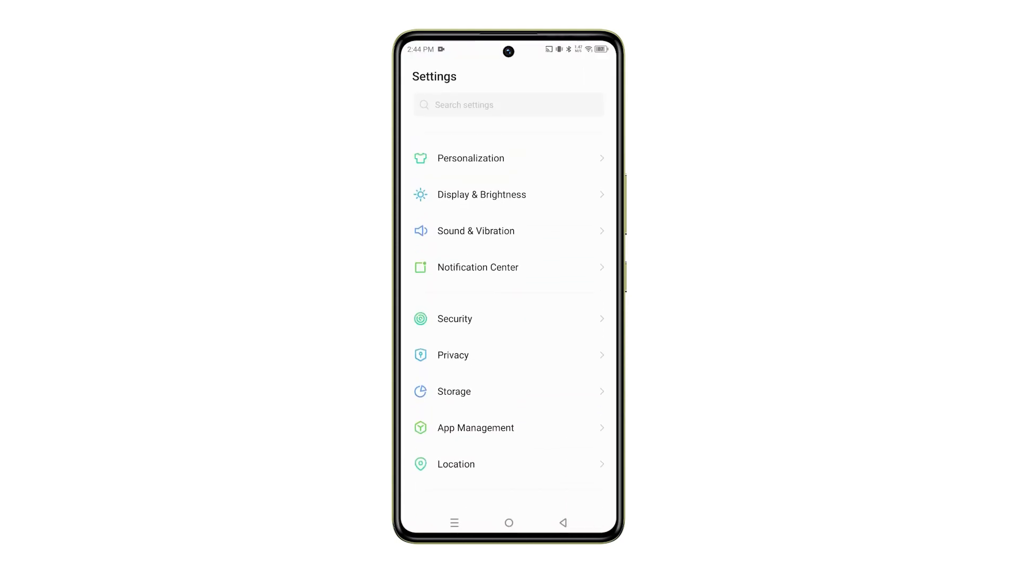
scroll(down, 3)
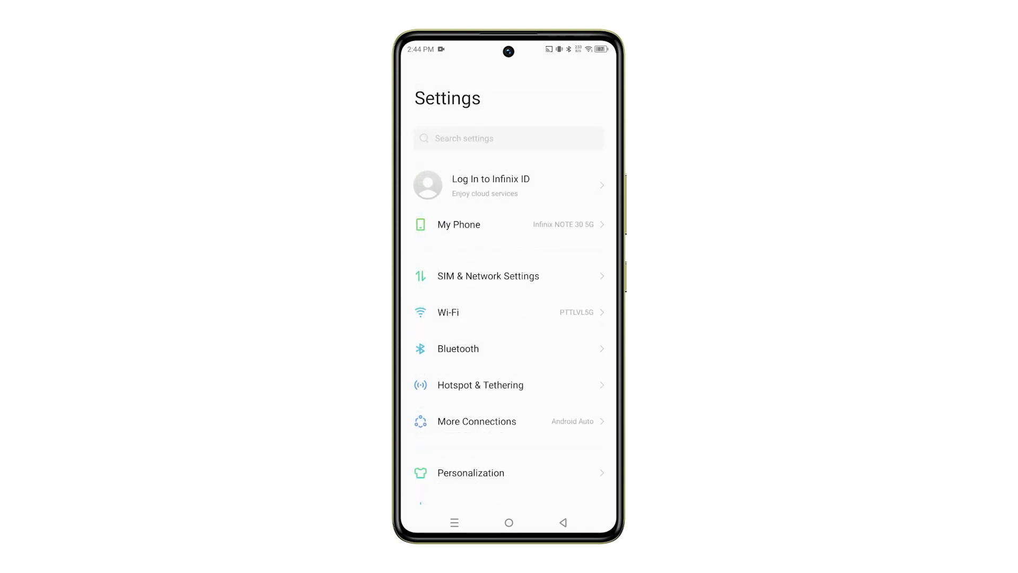
scroll(up, 3)
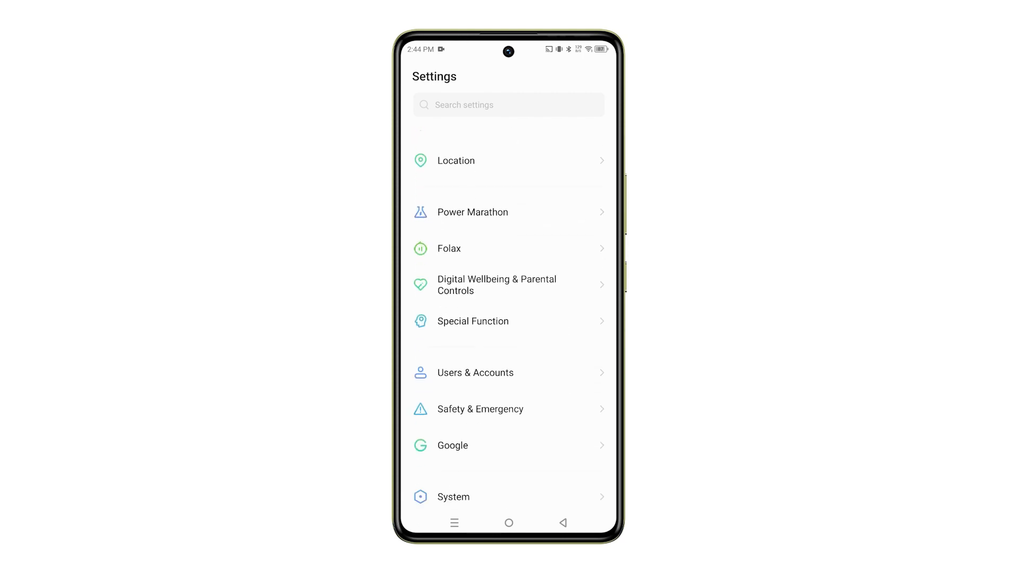
Step: Return to the app drawer and relaunch the Settings app
click(508, 521)
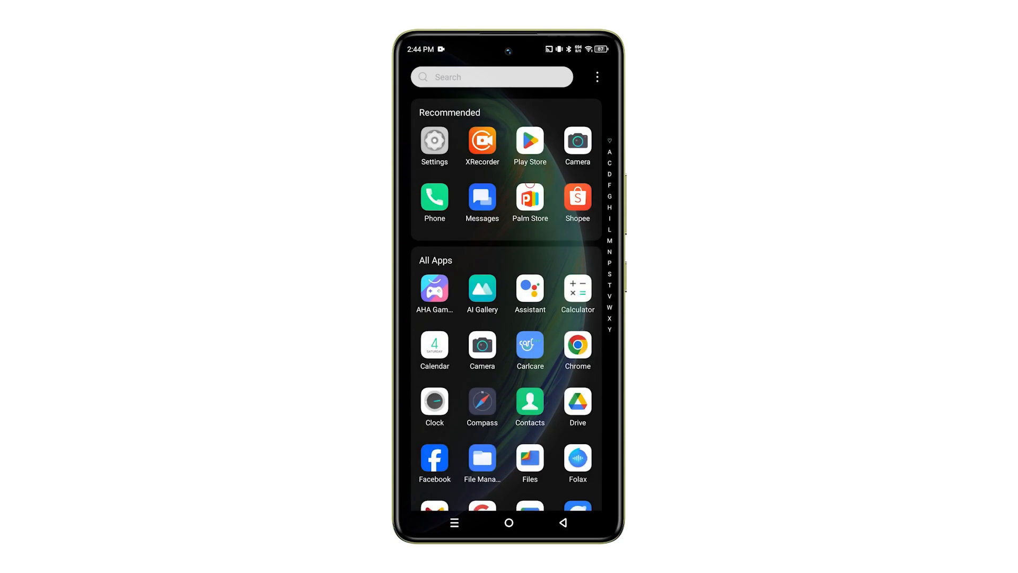
click(434, 140)
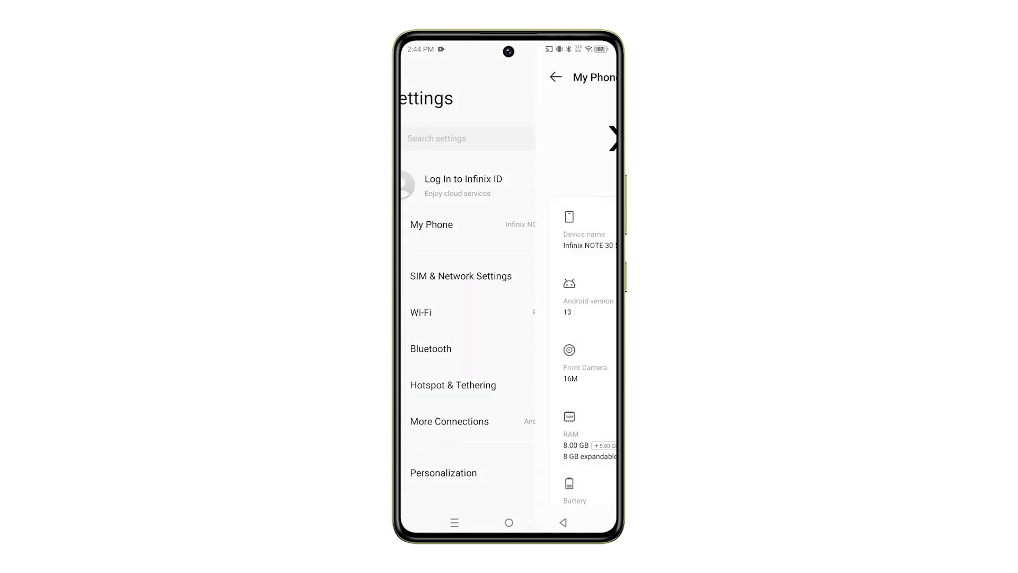
Step: Open My Phone, scroll to Build number, and tap it repeatedly to enable developer mode
click(431, 224)
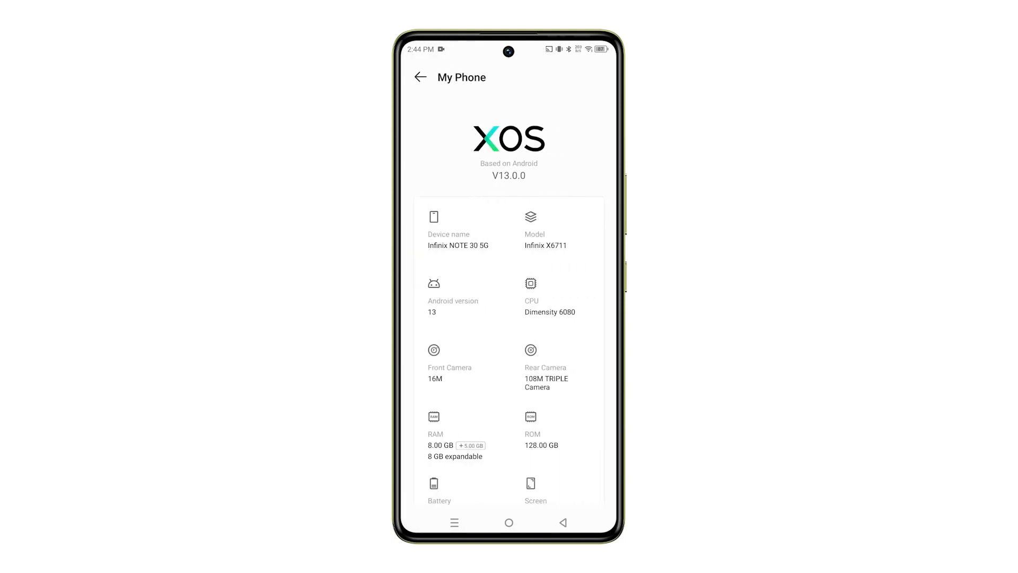
scroll(down, 3)
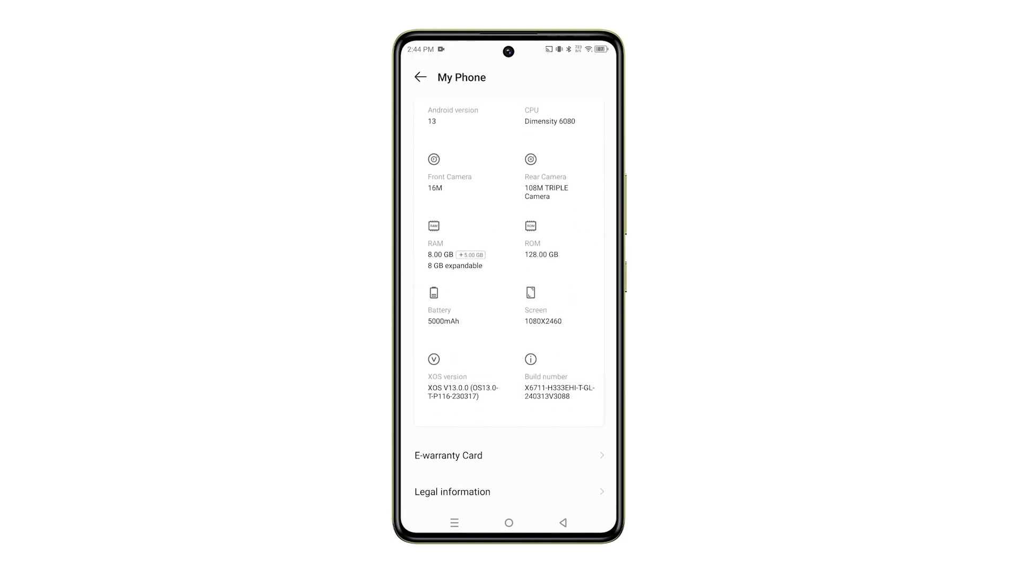
click(550, 377)
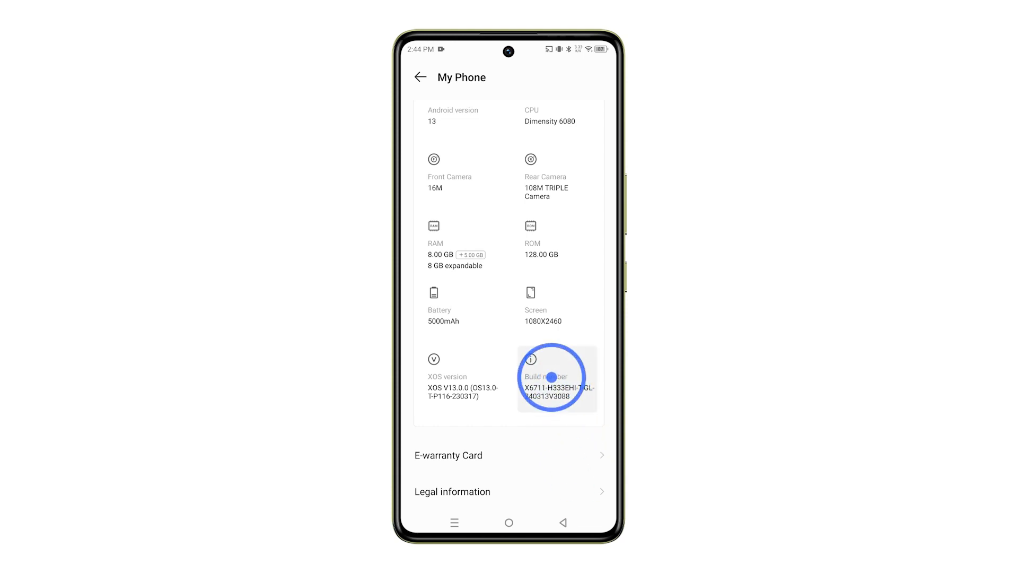
click(552, 377)
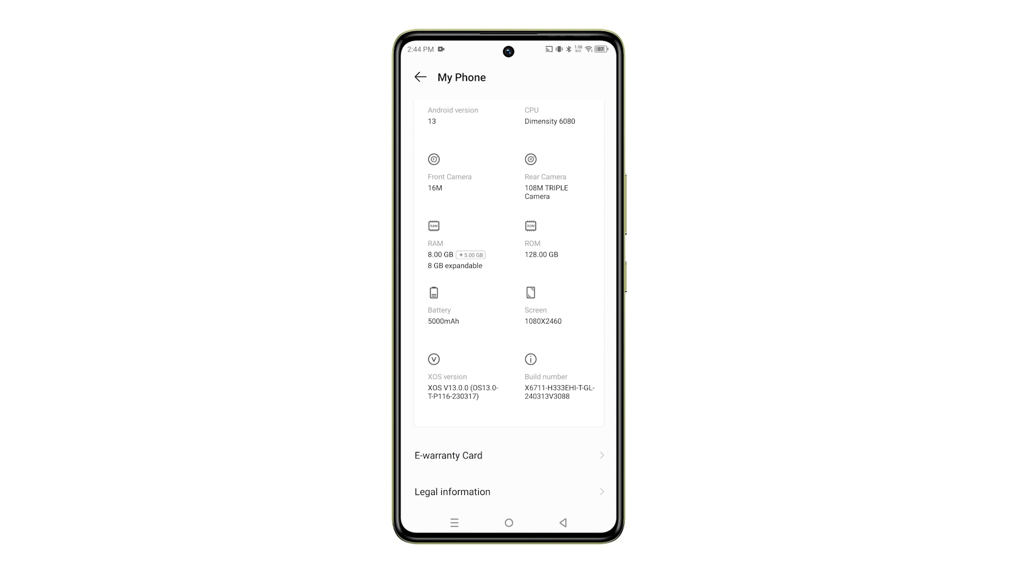
Step: Go back to the main Settings list, enter System, and scroll to Developer options
click(421, 76)
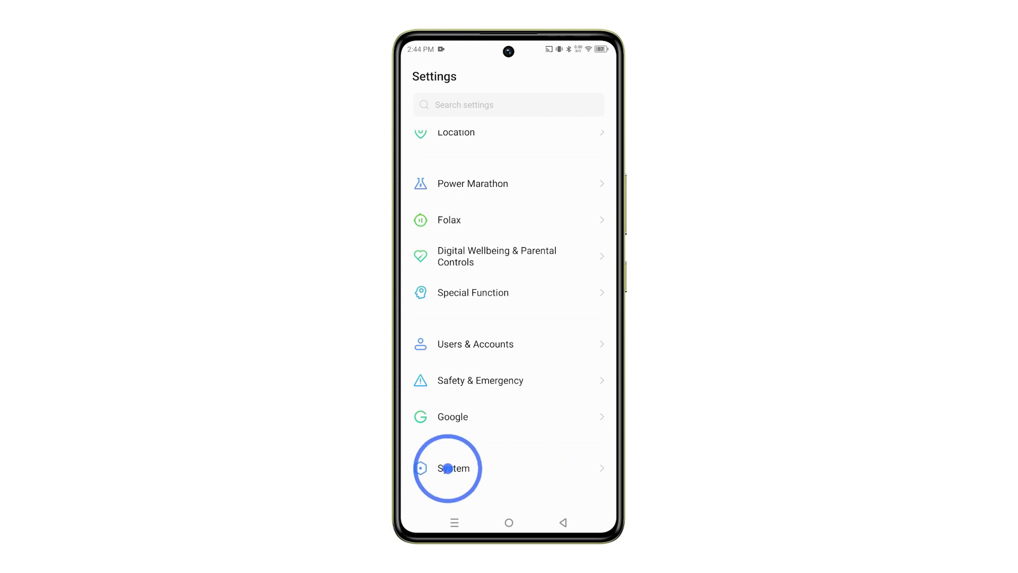
click(455, 468)
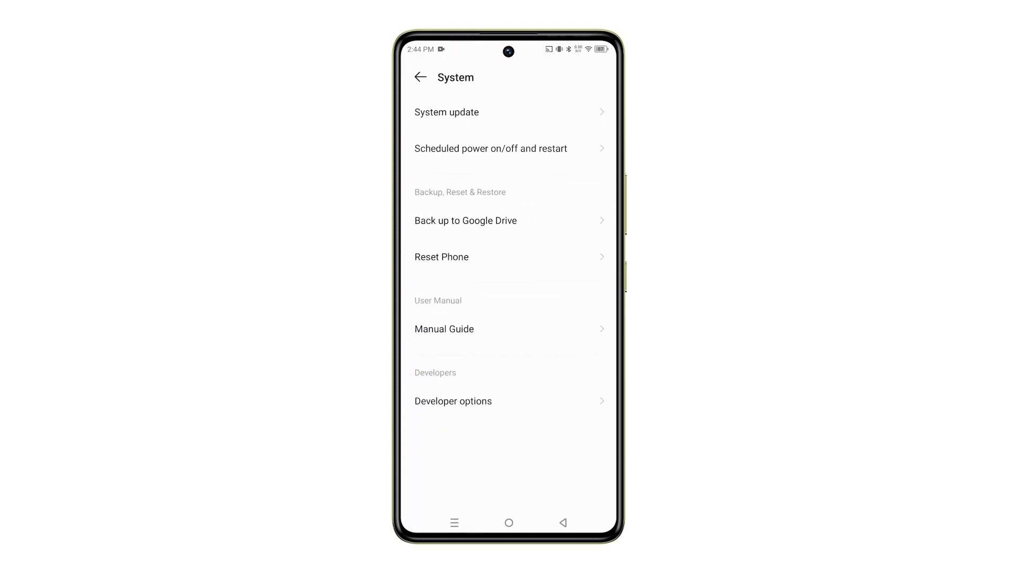
scroll(down, 3)
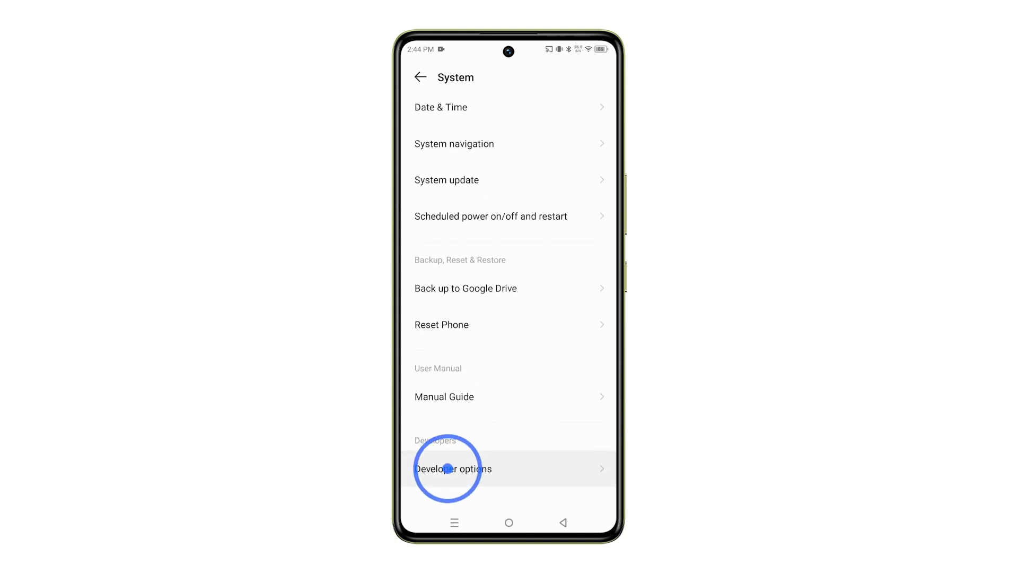
Step: Enter Developer options, confirm 'Use developer options' is on, and scroll through its settings
click(452, 469)
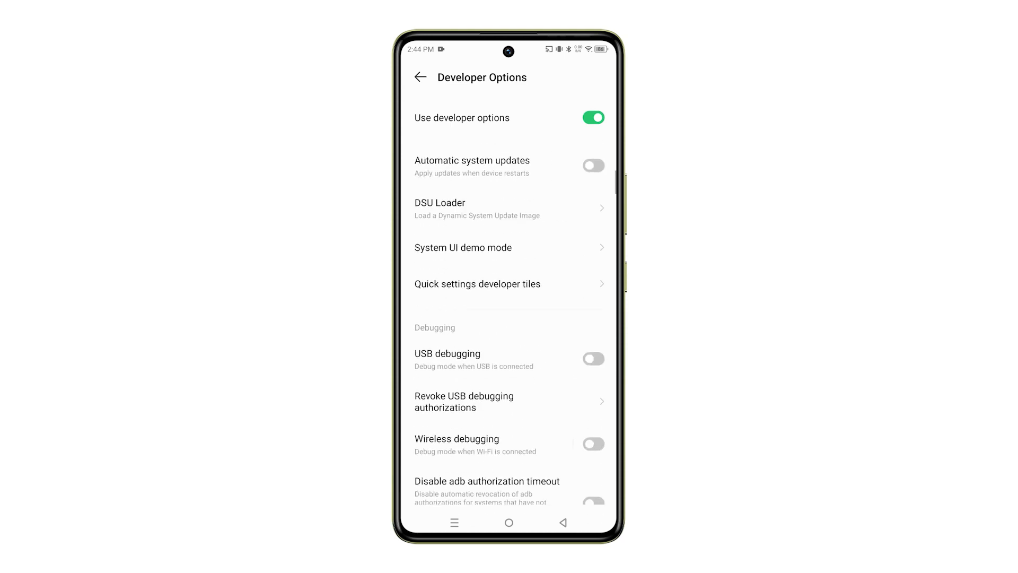
scroll(down, 3)
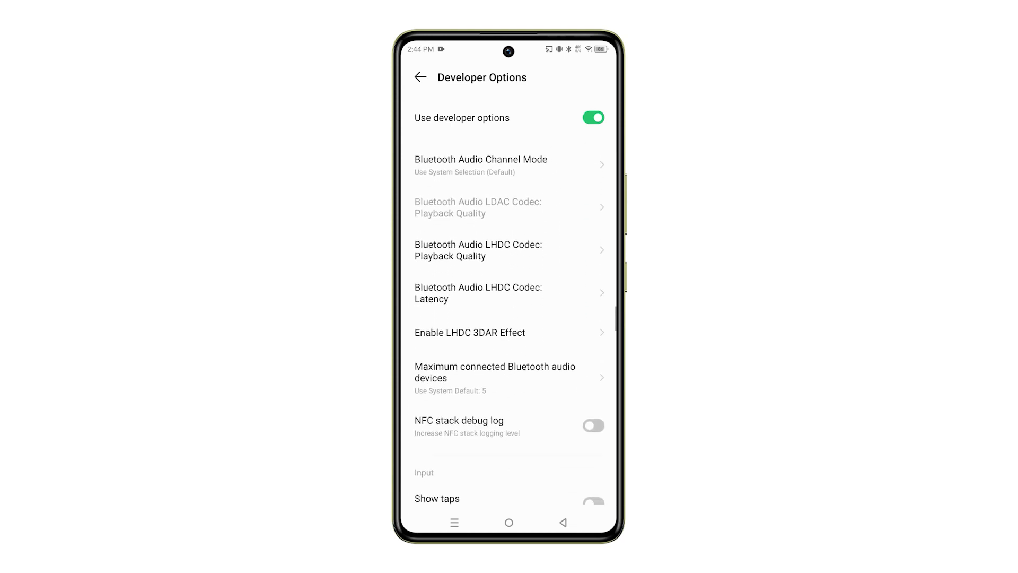
scroll(down, 3)
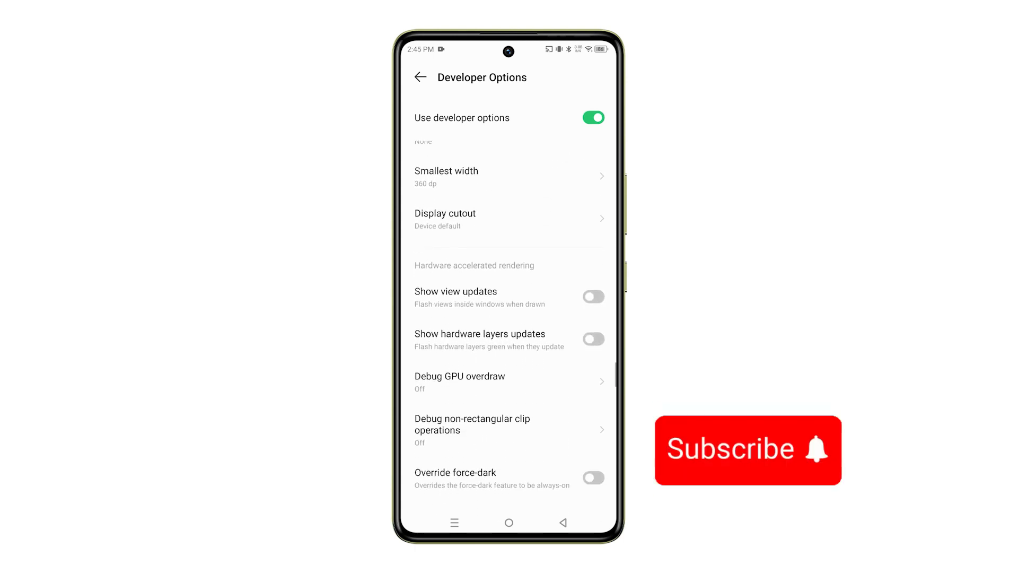
scroll(down, 3)
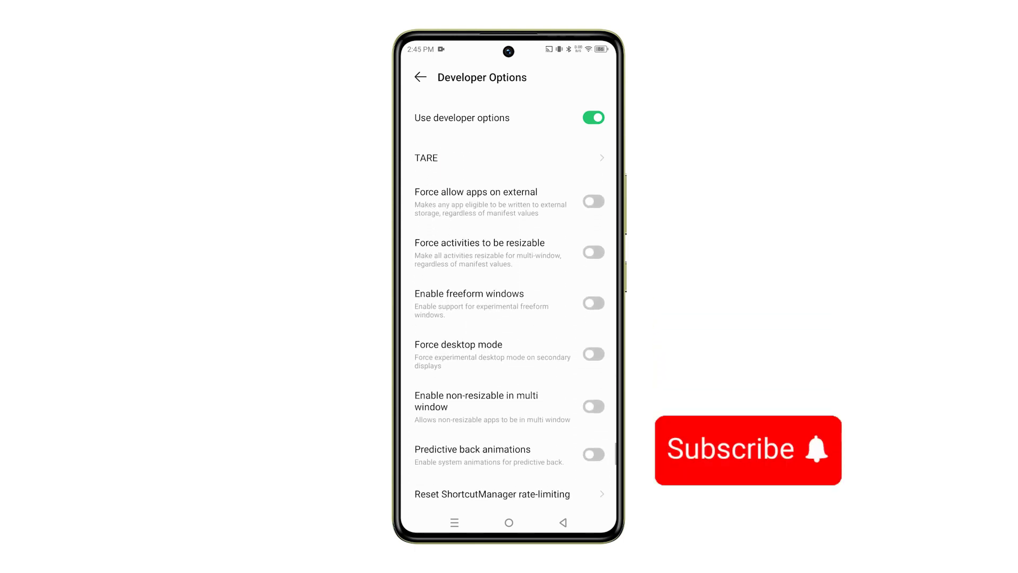